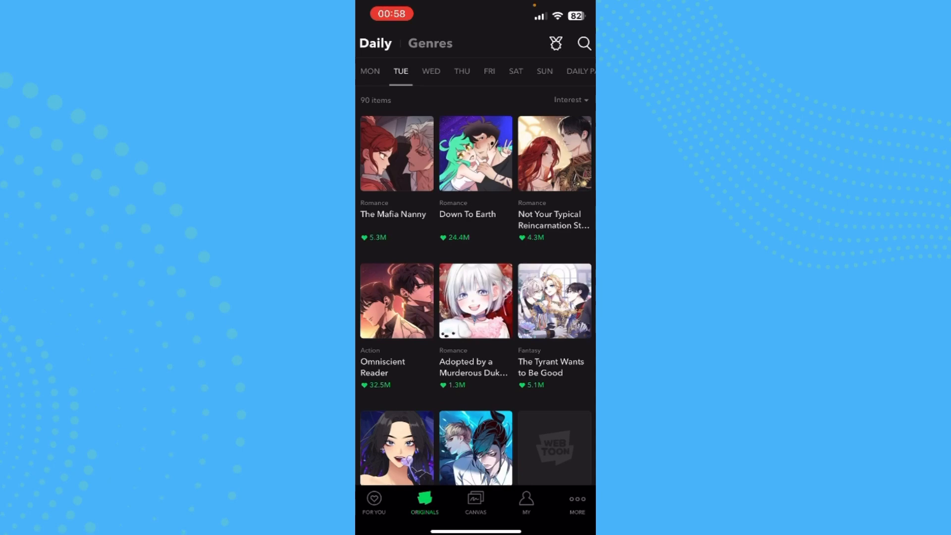
Bring up the More menu listing Daily, Ranking, Genres and Settings.
left_click(374, 502)
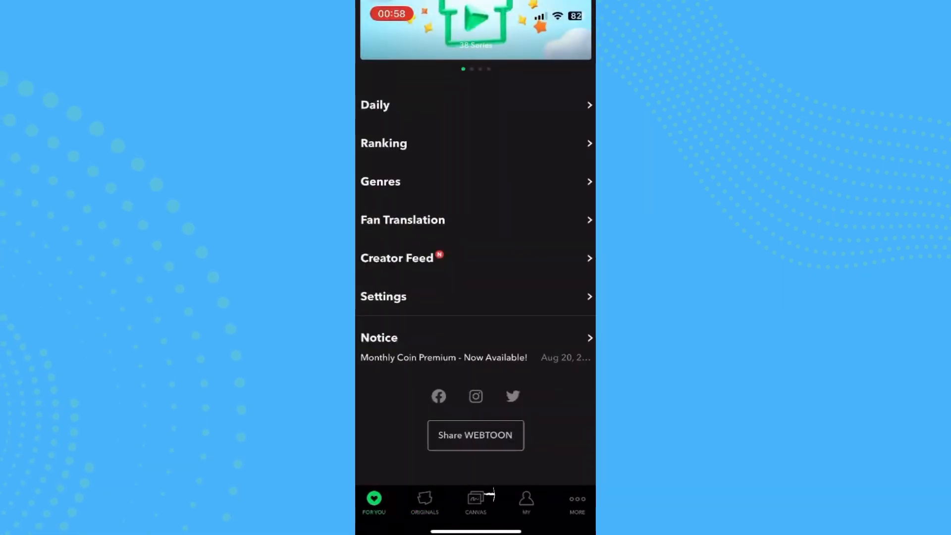
Go into Settings and reach the About section at the bottom.
left_click(382, 296)
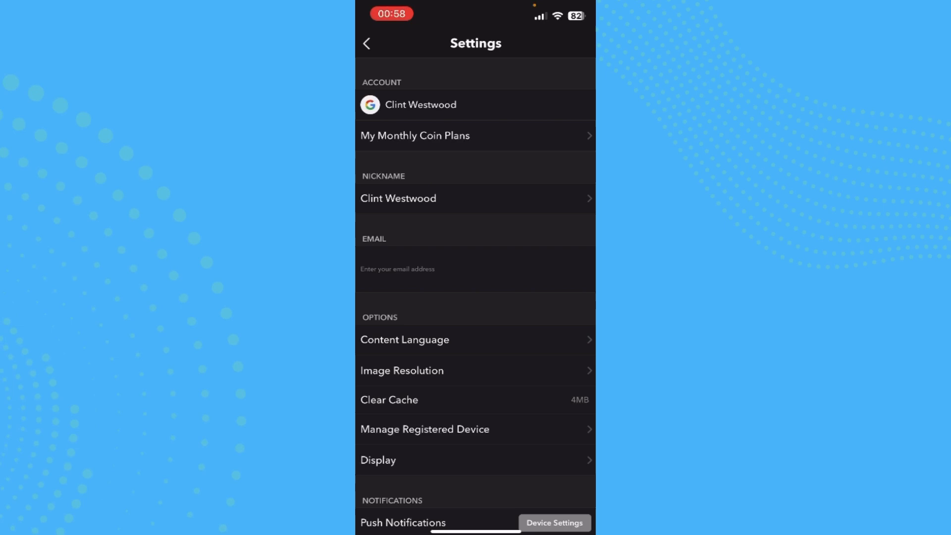
scroll("down", 3)
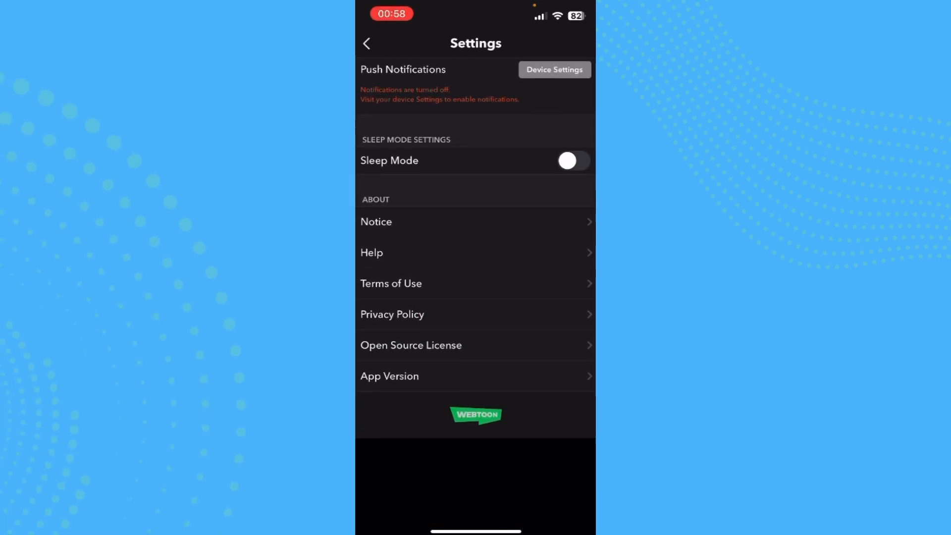
scroll("up", 3)
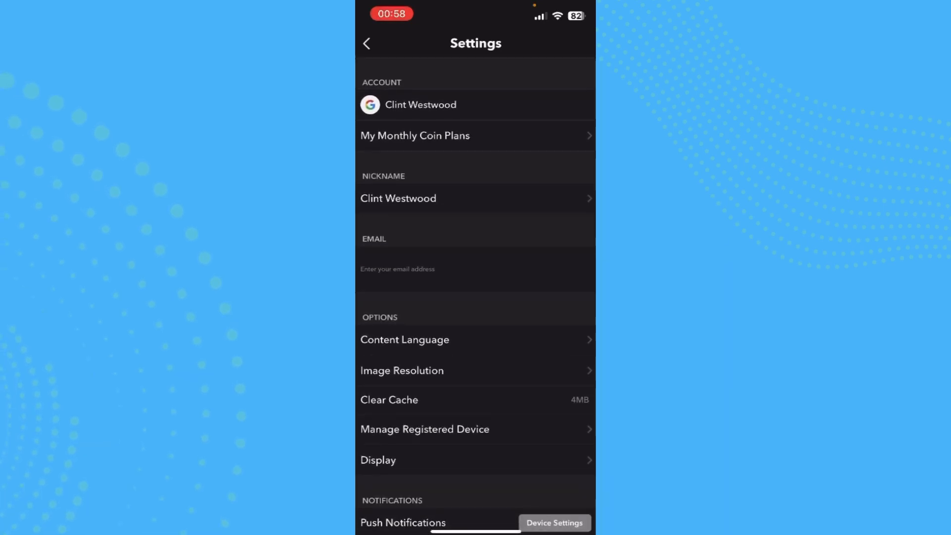
scroll("down", 3)
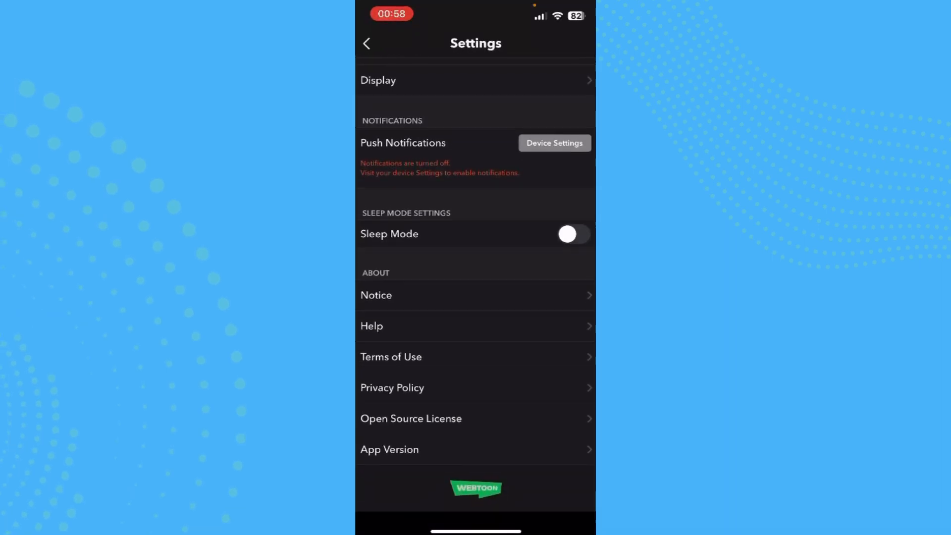
scroll("down", 3)
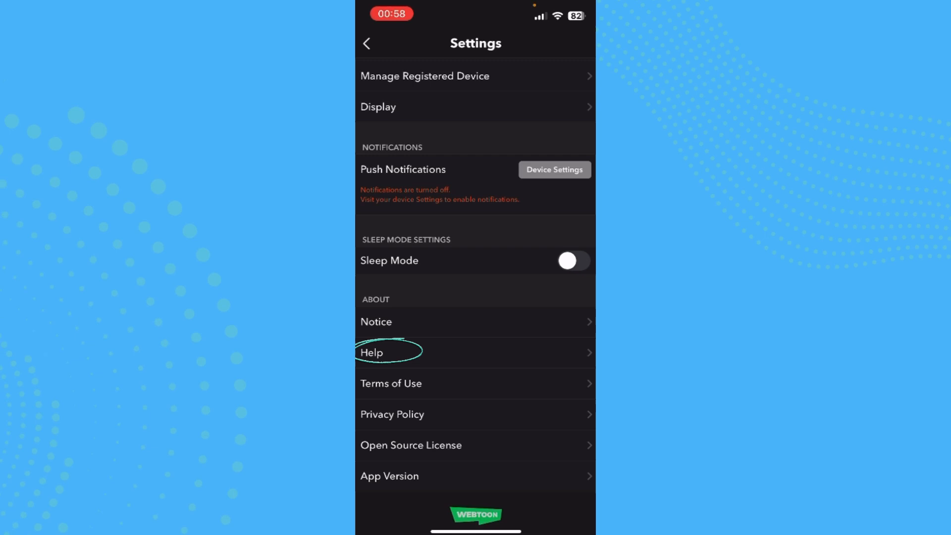
Launch the Help support site and reach its 'Submit a request' option.
left_click(372, 352)
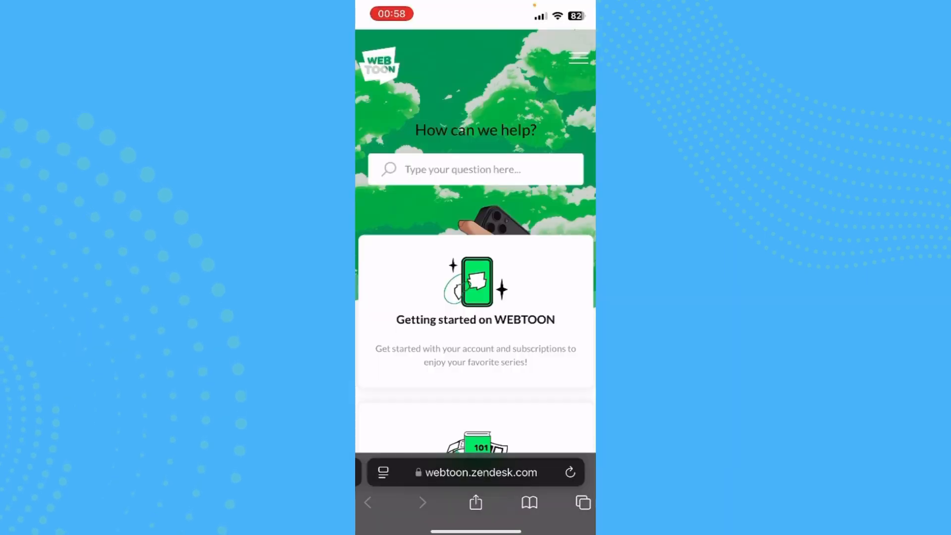
scroll("down", 3)
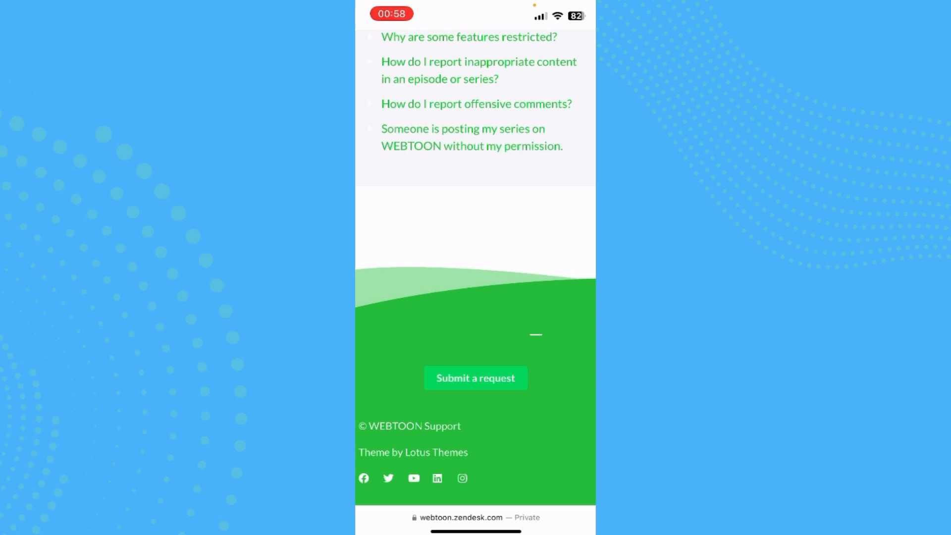
Start a new support request and choose an issue type from the list.
left_click(474, 378)
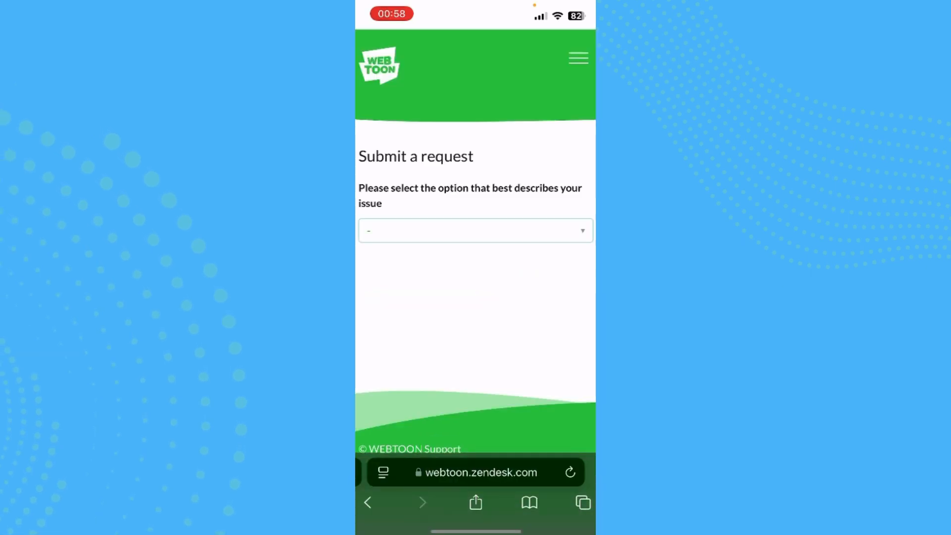
left_click(475, 230)
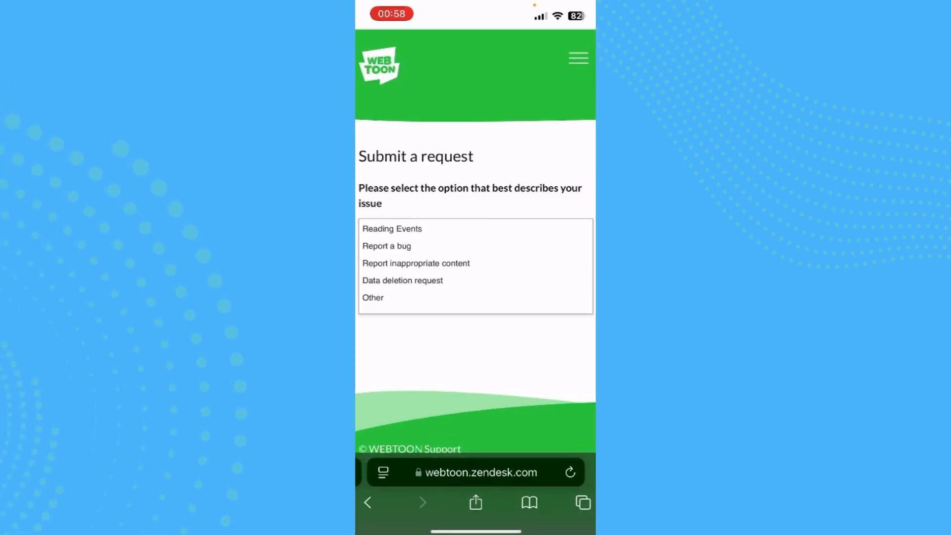
left_click(372, 298)
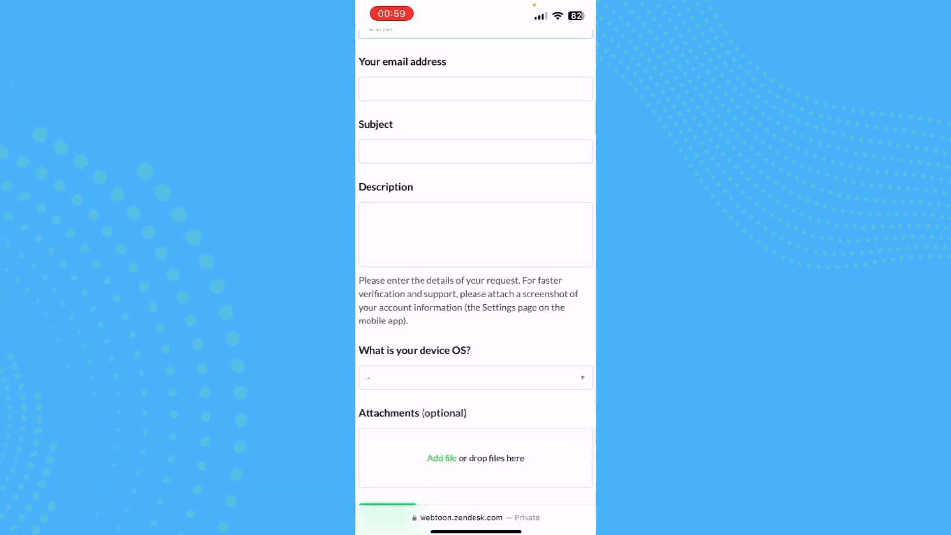
Answer the 'What is your device OS?' question with iOS app.
scroll("down", 3)
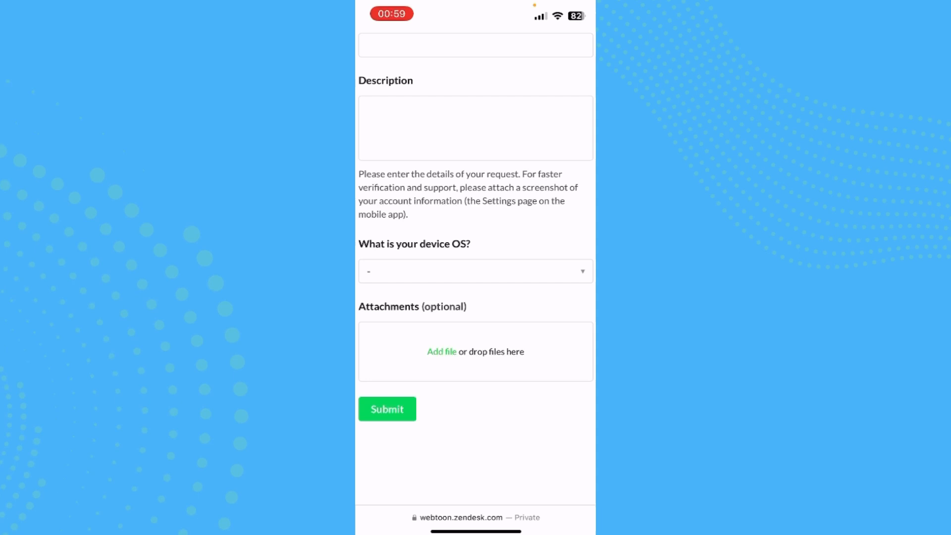
left_click(475, 271)
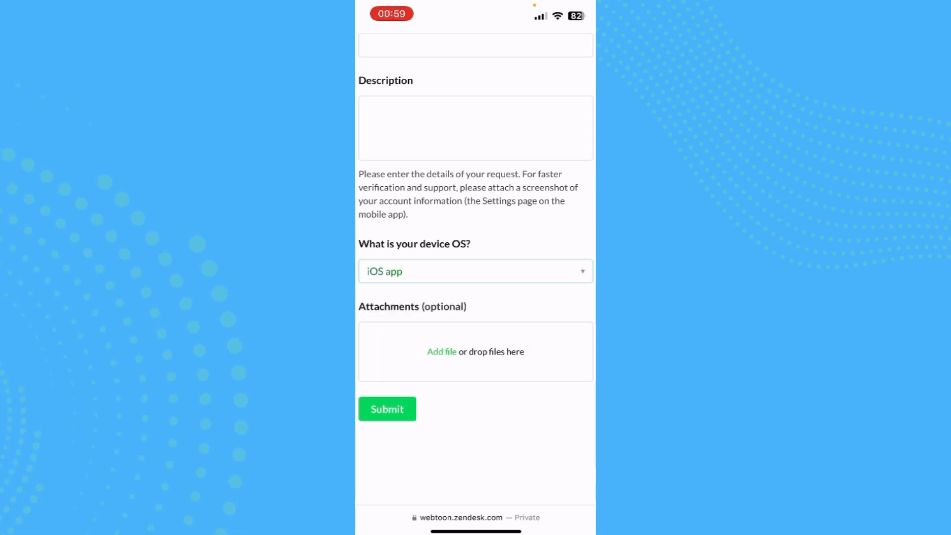
scroll("down", 3)
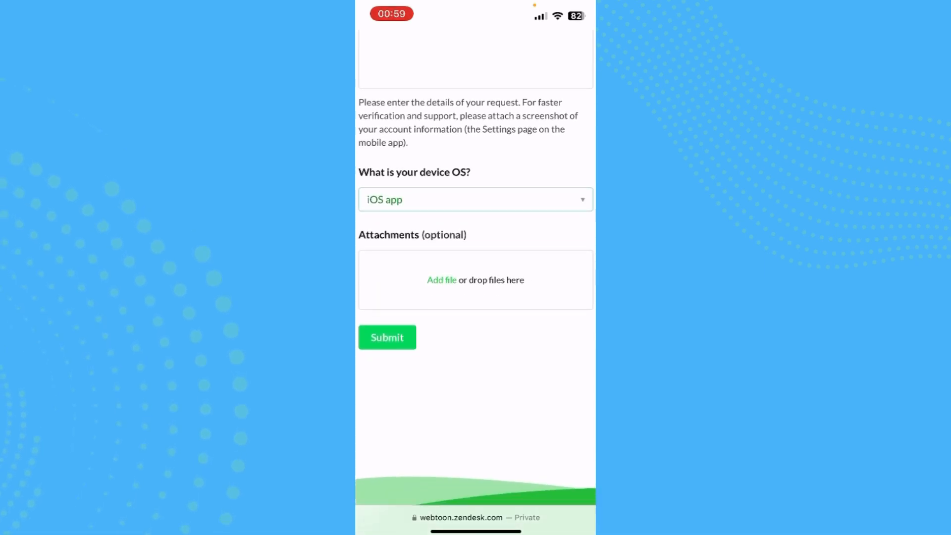